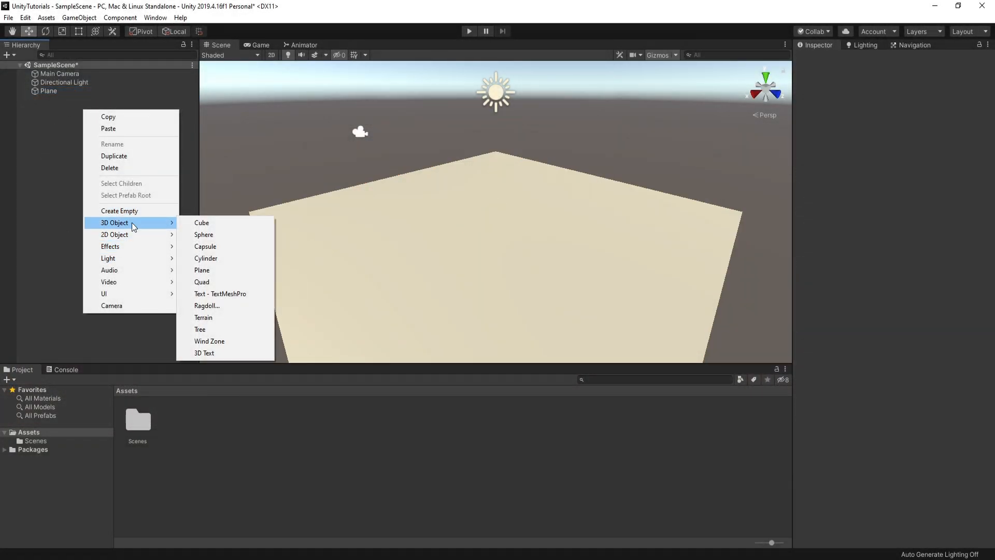
- Browse into the rocket launcher's cinematics folder and select the first letterbox cutscene folder
left_click(201, 223)
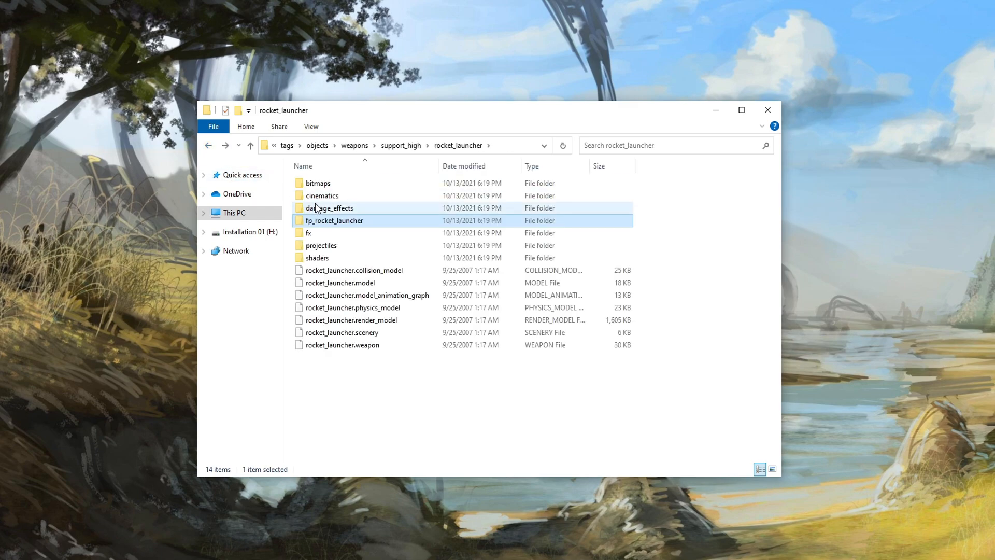
double_click(321, 194)
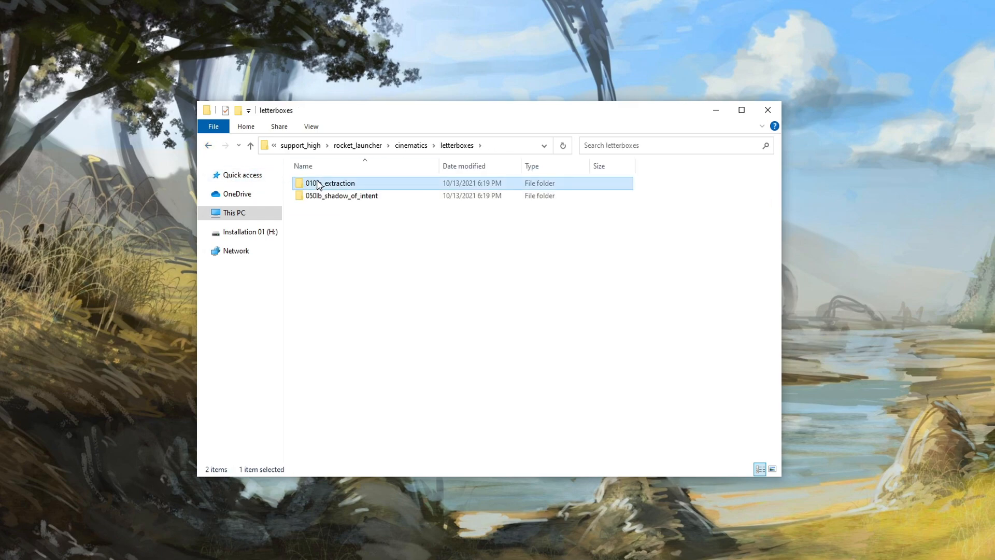
left_click(209, 146)
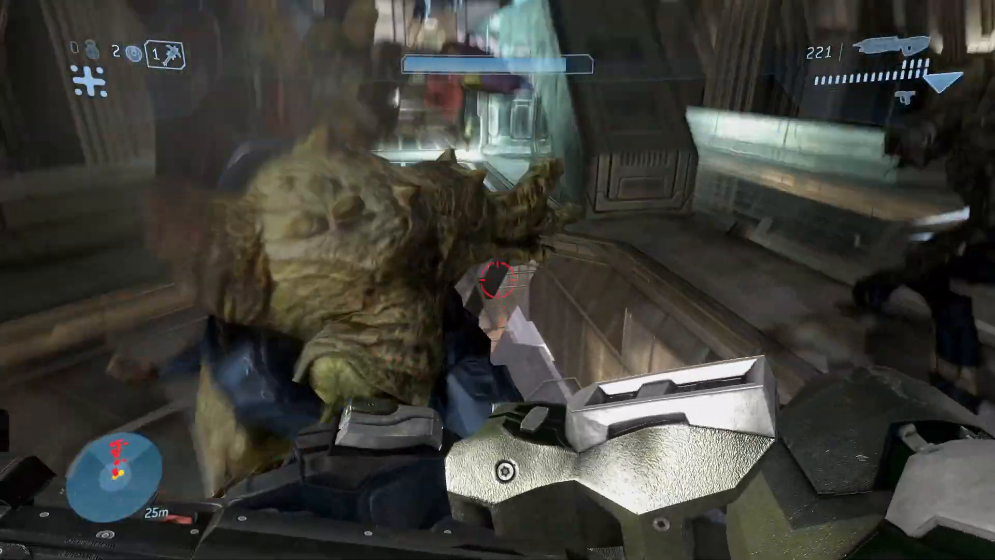
left_click(497, 279)
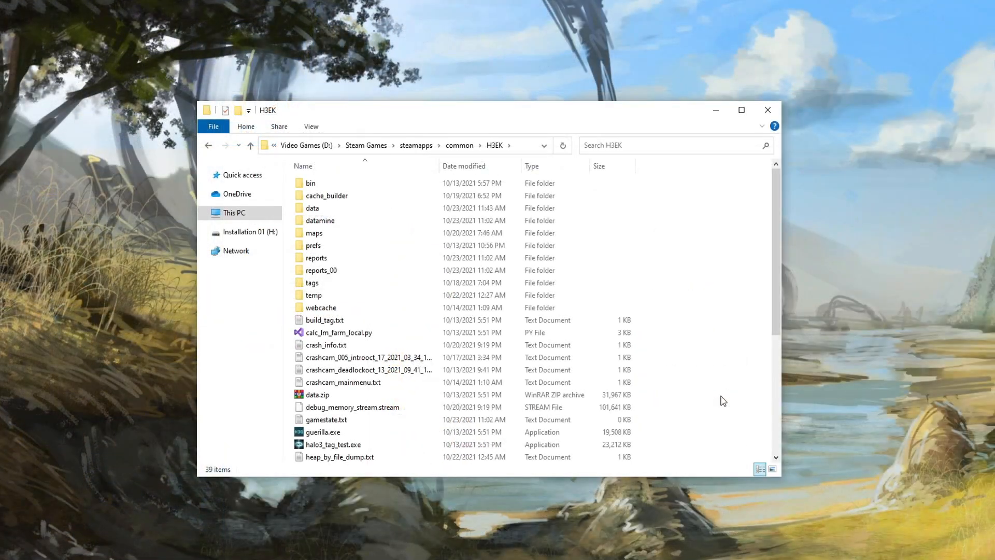
- Browse from the data folder through bean and objects into the characters folder
left_click(312, 207)
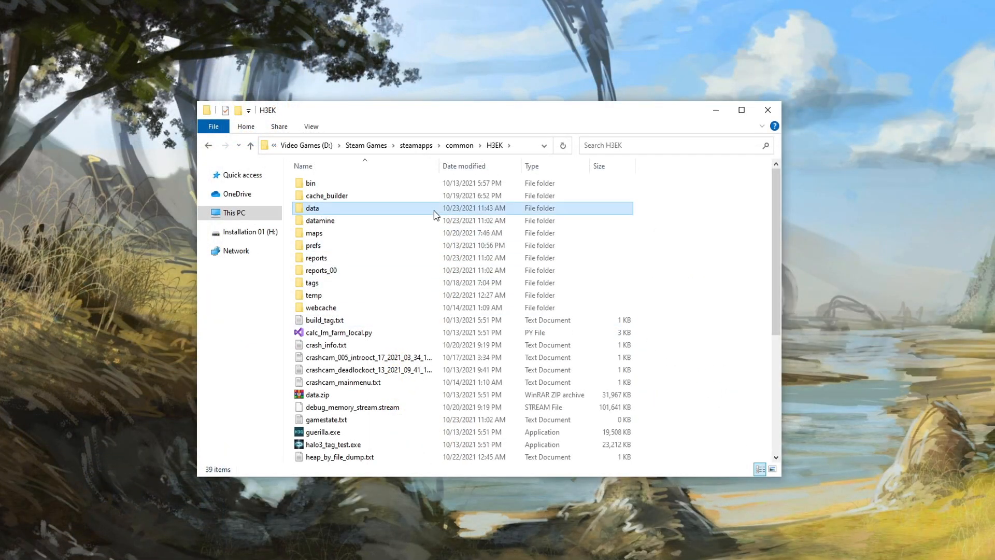
double_click(312, 209)
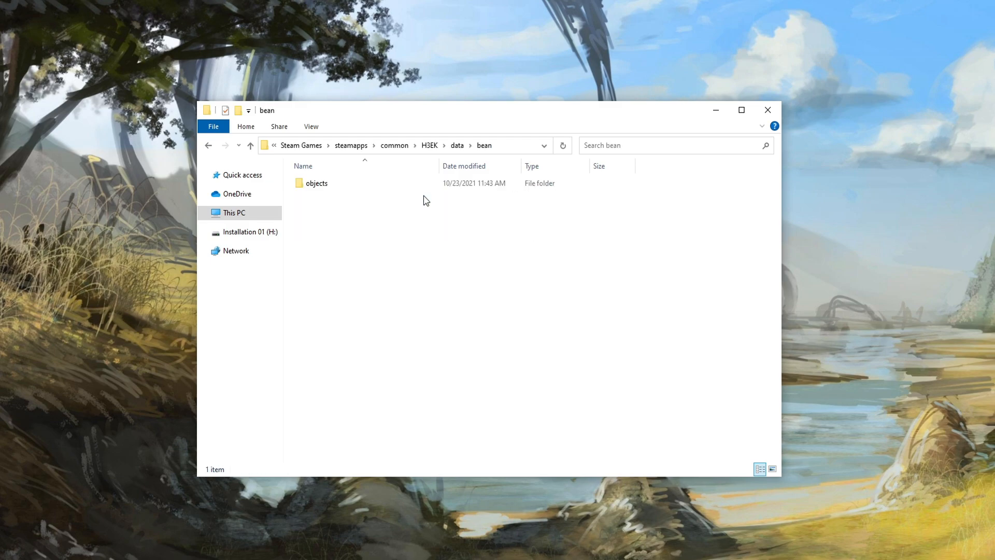
double_click(317, 182)
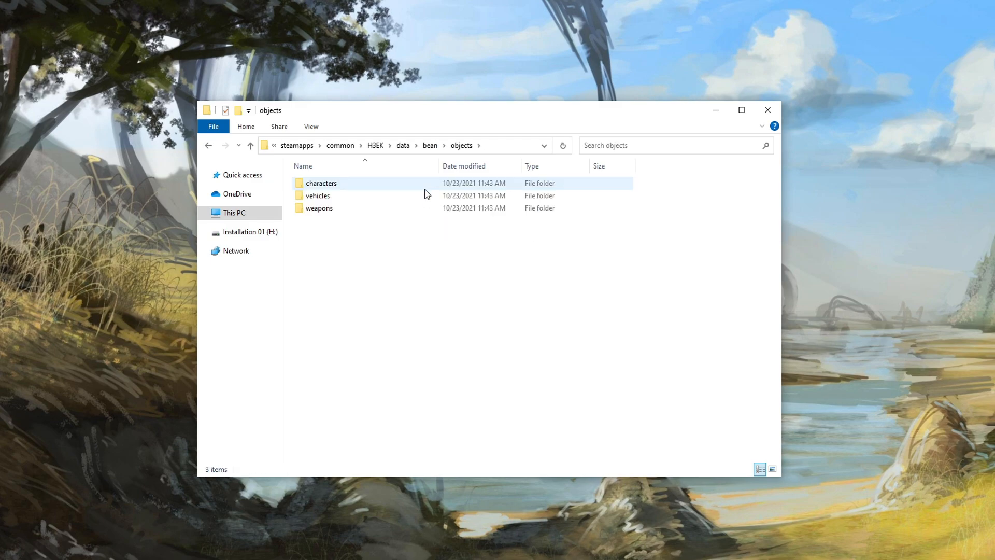
left_click(320, 182)
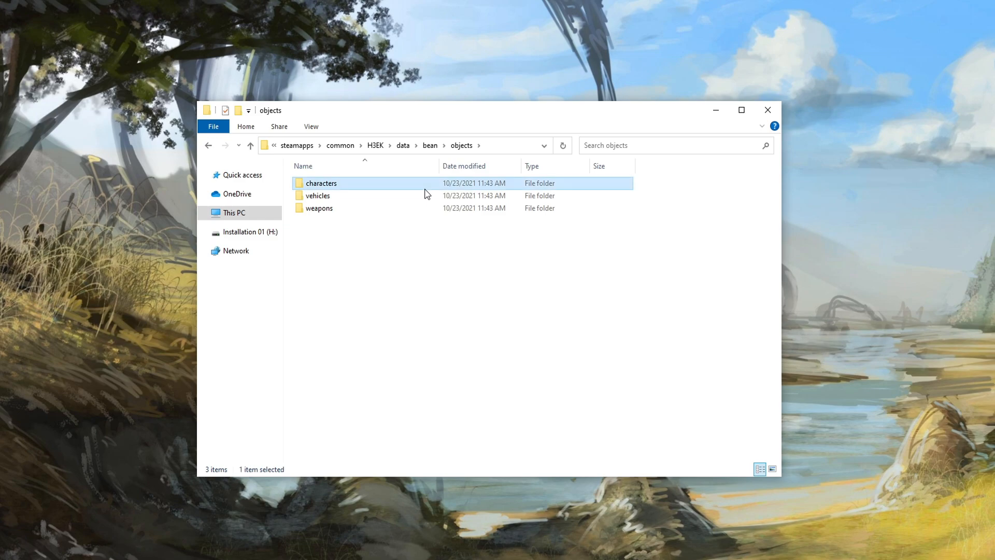
double_click(322, 183)
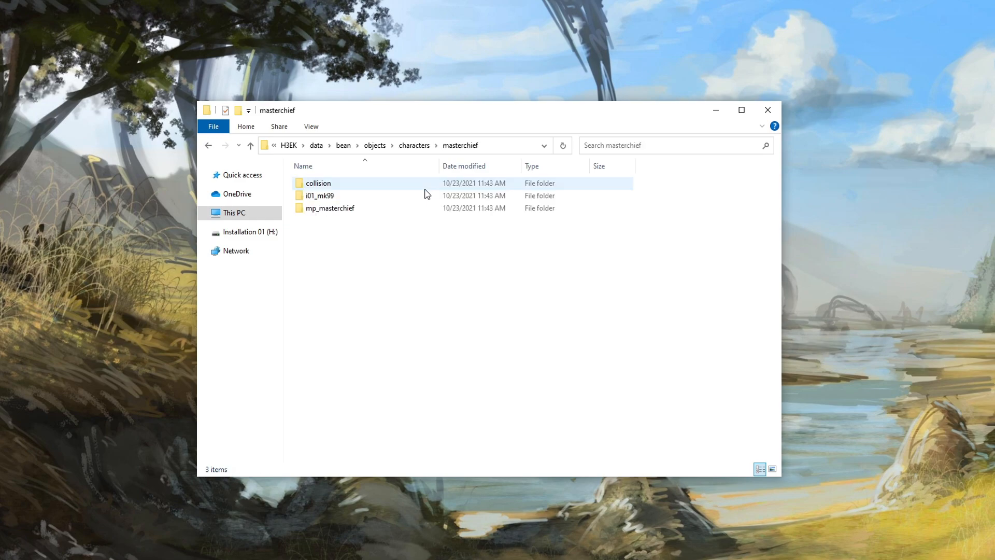
- Continue through masterchief and i01_mk99 into the fp_i01_mk99 folder
double_click(321, 195)
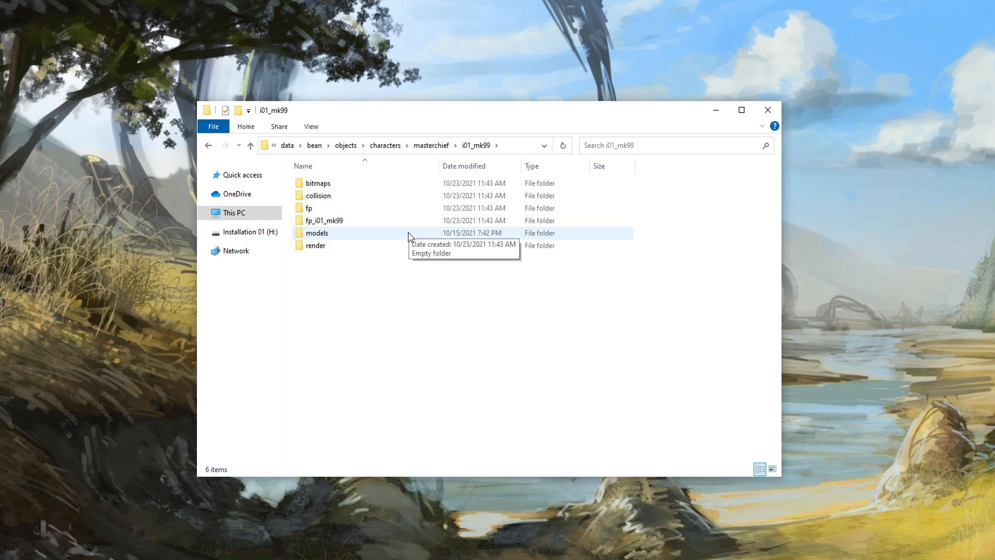
double_click(315, 245)
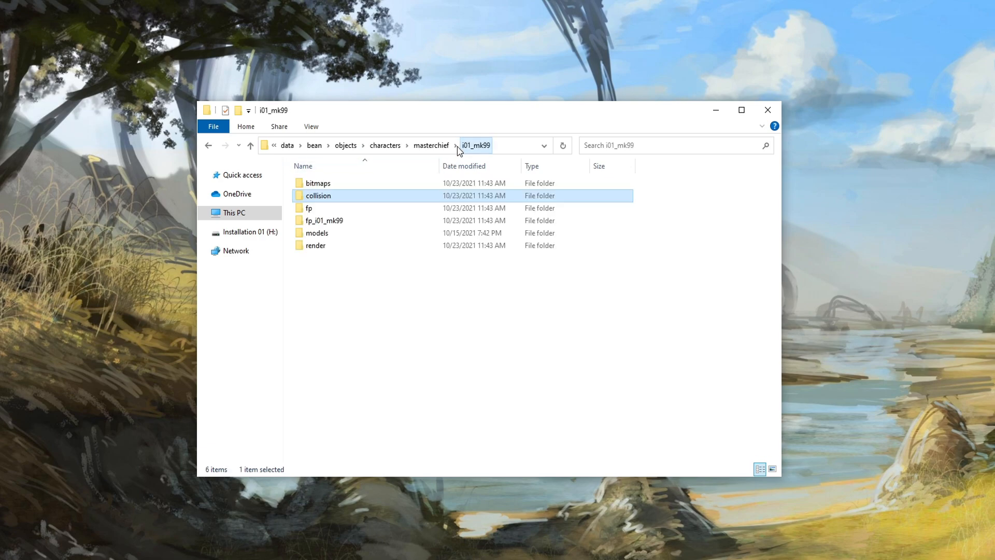
double_click(324, 220)
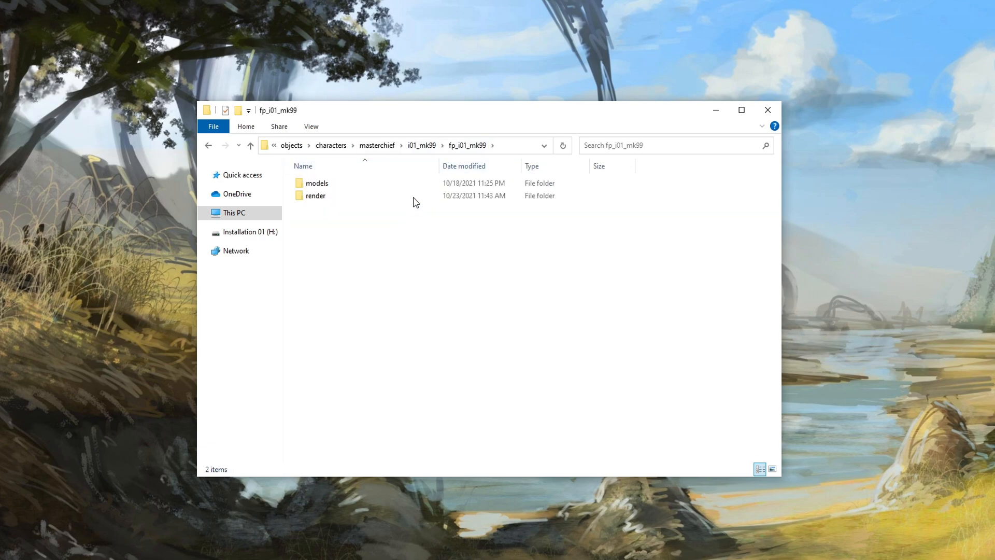
left_click(415, 145)
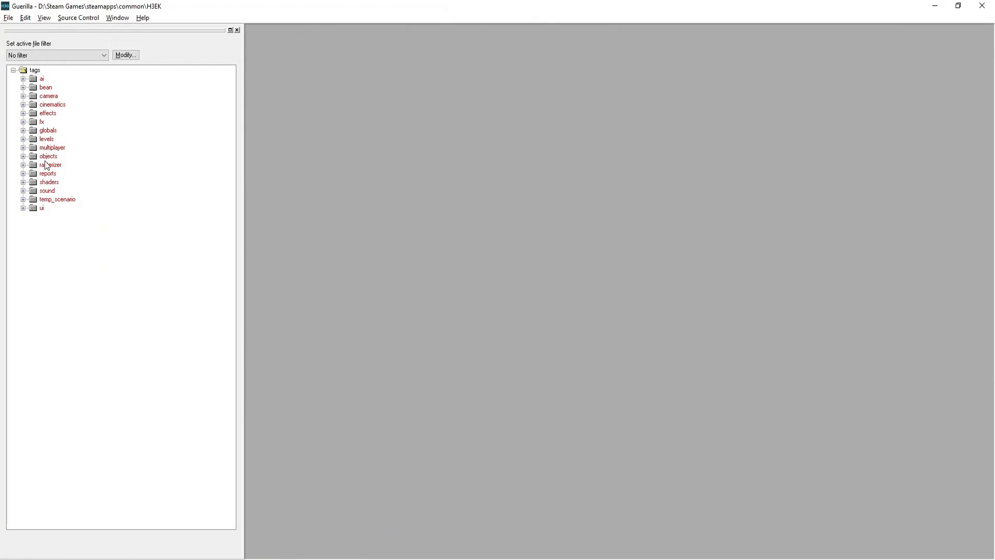
- Expand objects > weapons > support_high and load spartan_laser.model for editing in Guerilla
left_click(22, 156)
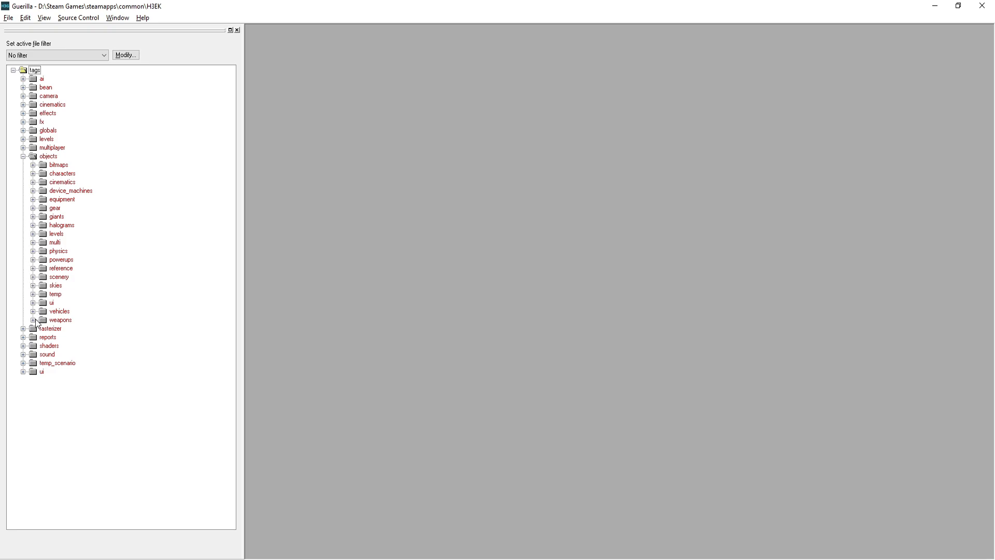
left_click(33, 321)
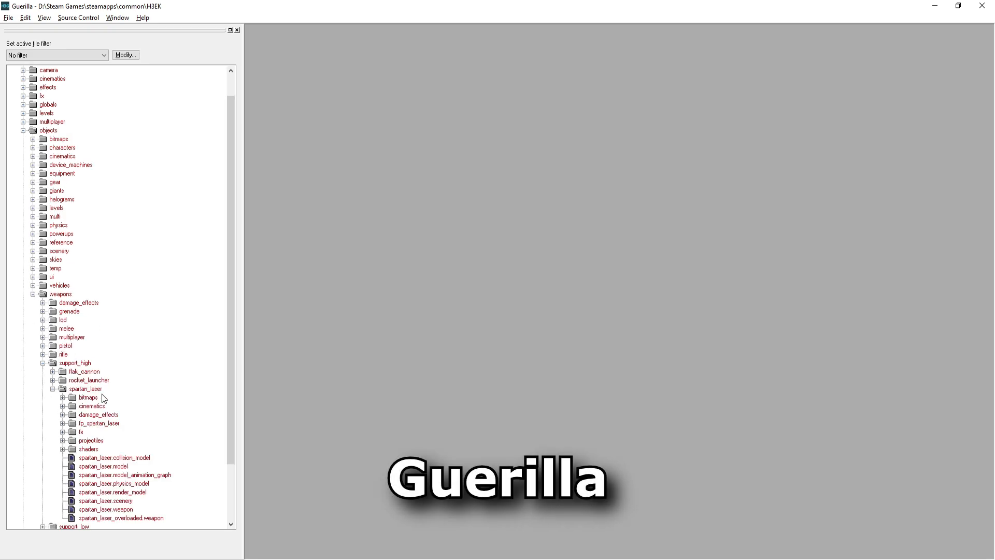
scroll("down", 3)
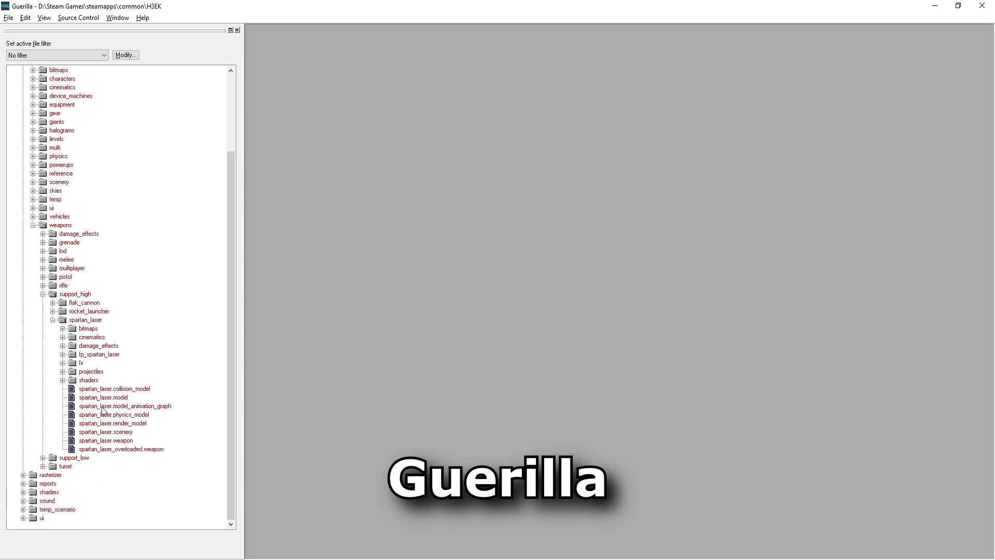
double_click(102, 397)
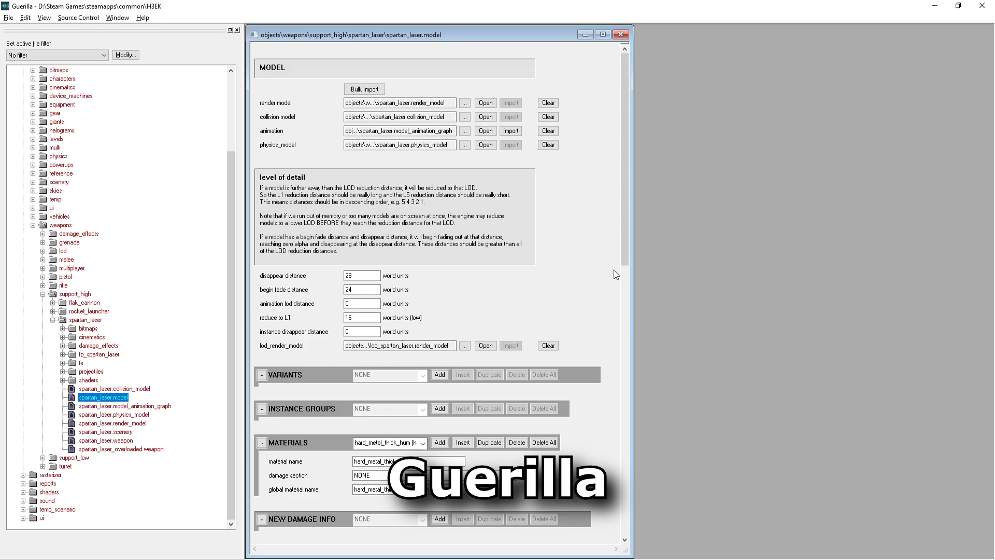
scroll("down", 3)
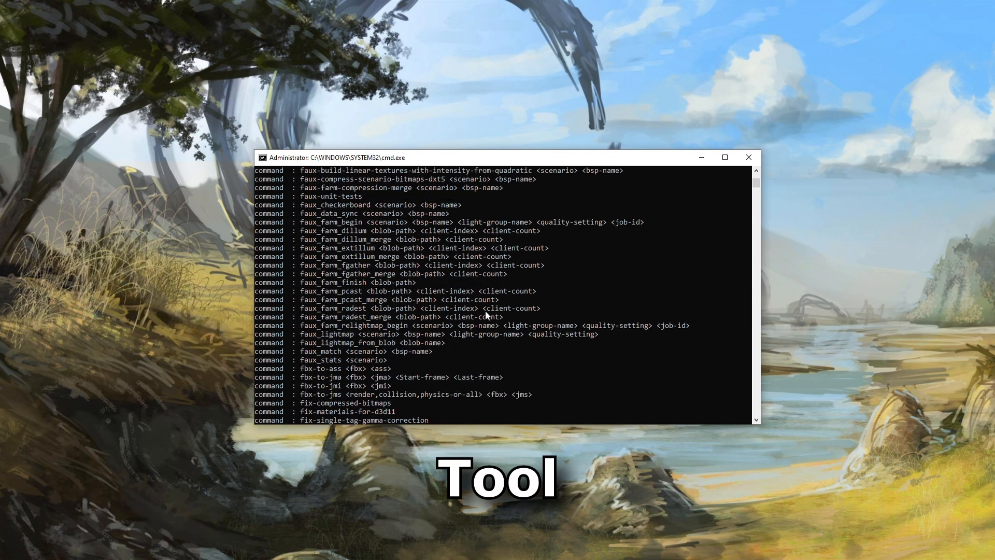
scroll("down", 3)
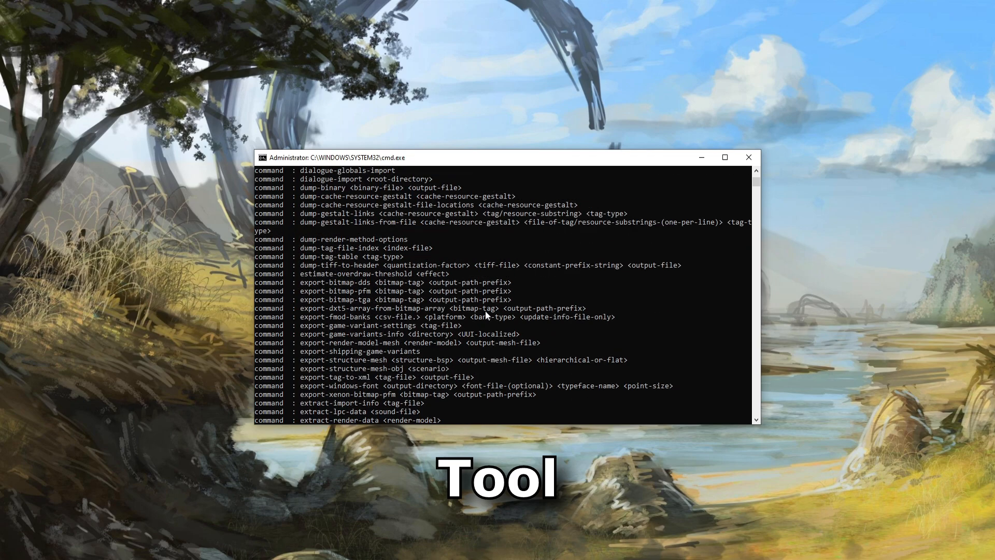
scroll("down", 3)
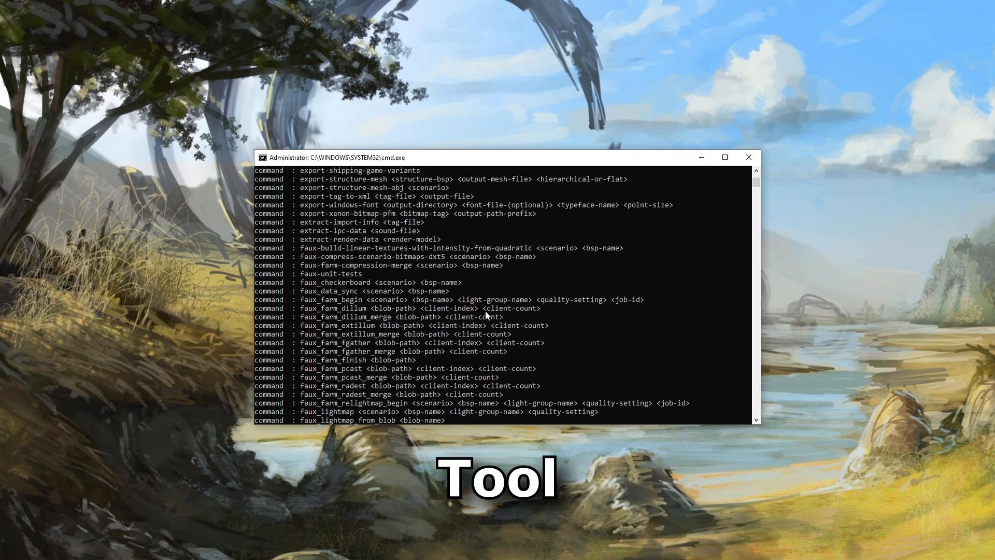
mouse_move(341, 312)
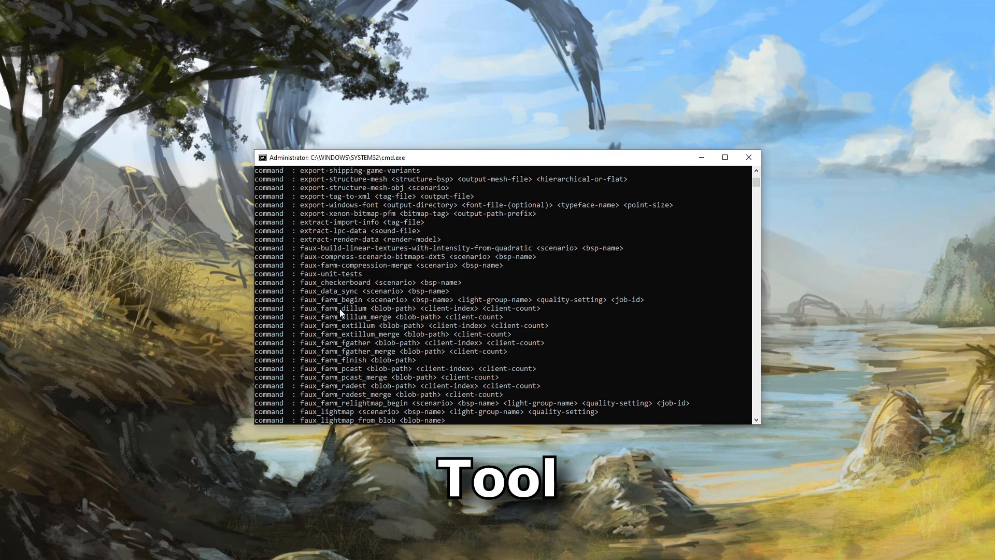
mouse_move(323, 286)
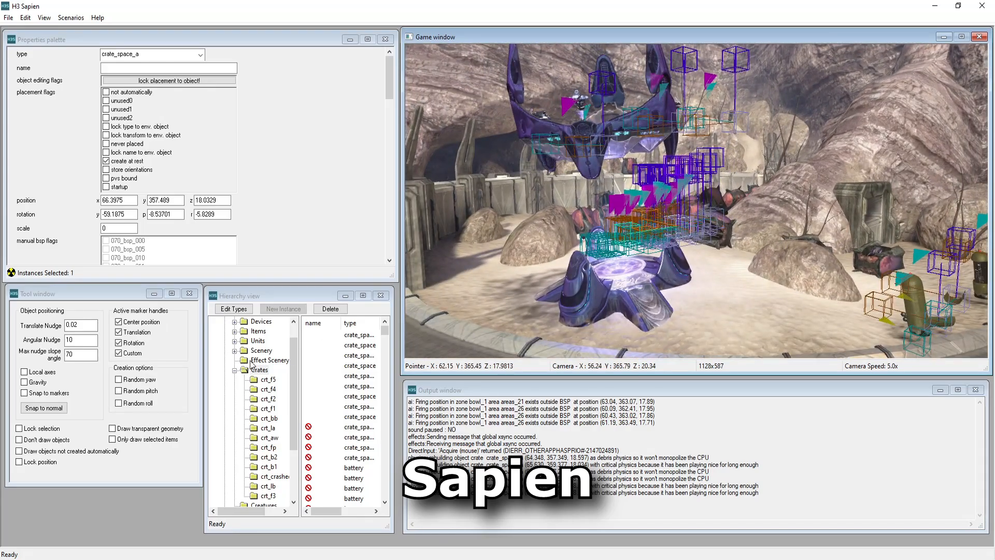
- Collapse the Crates group in the scenario's Objects hierarchy
left_click(226, 331)
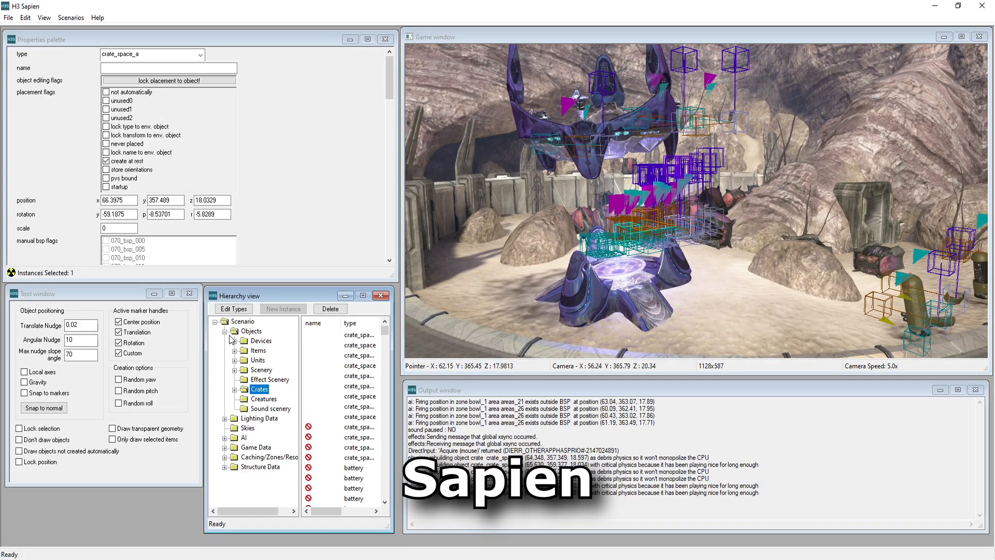